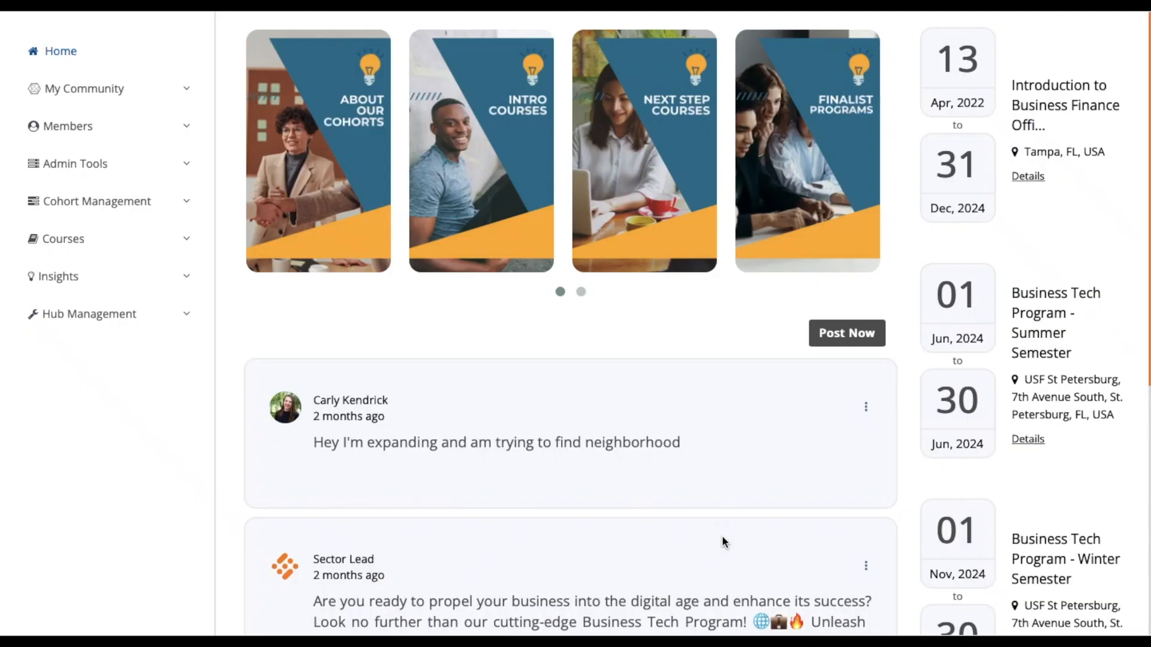
Step: Expand My Community in the sidebar to list its pages, including the Knowledge Center
left_click(85, 88)
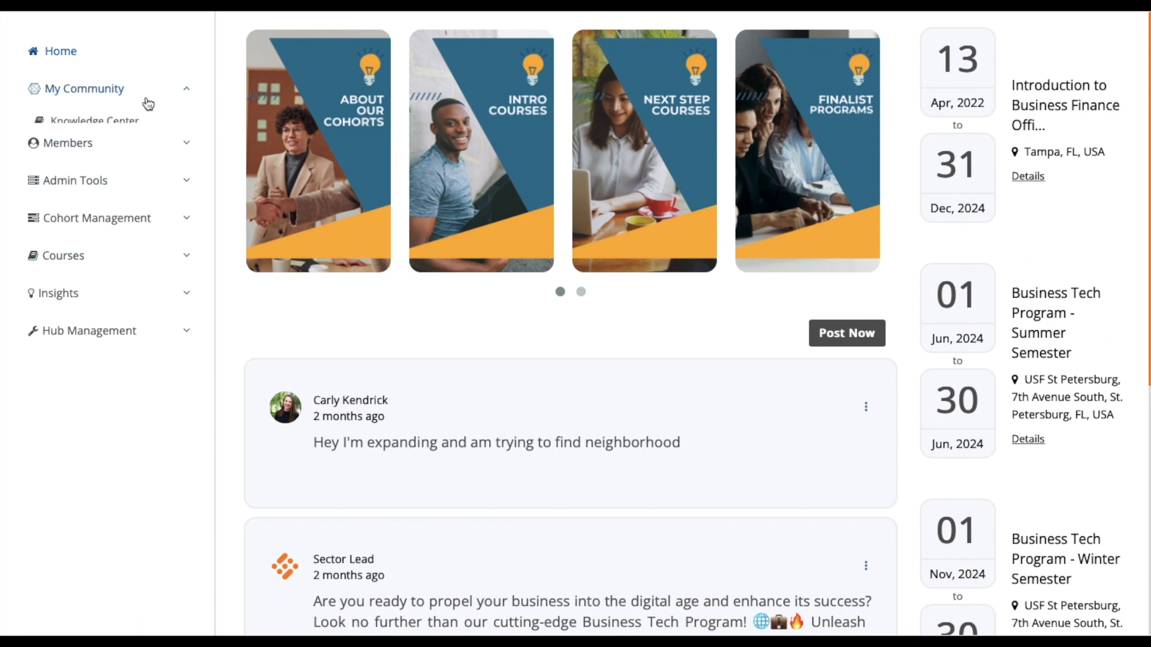
left_click(85, 88)
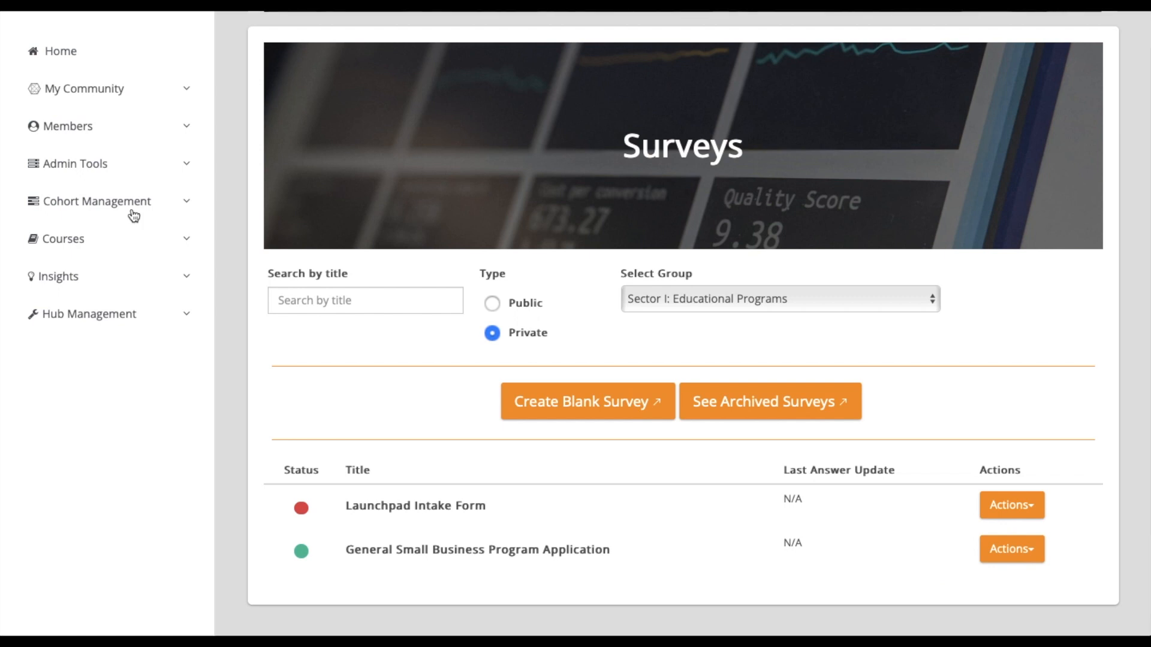
mouse_move(967, 536)
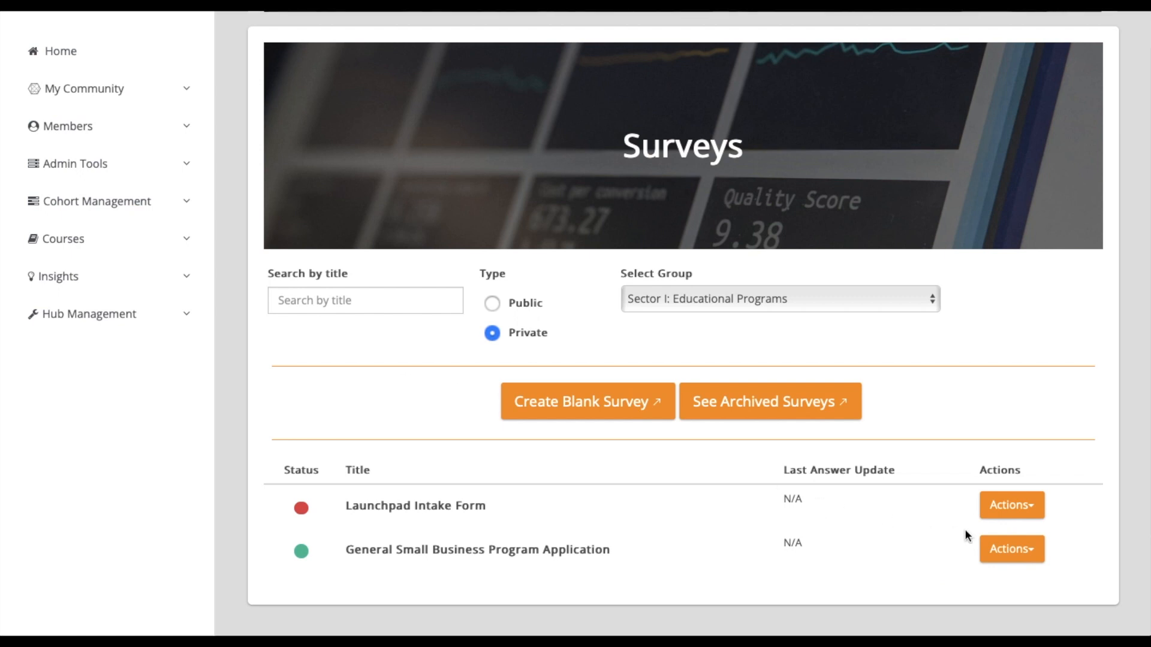